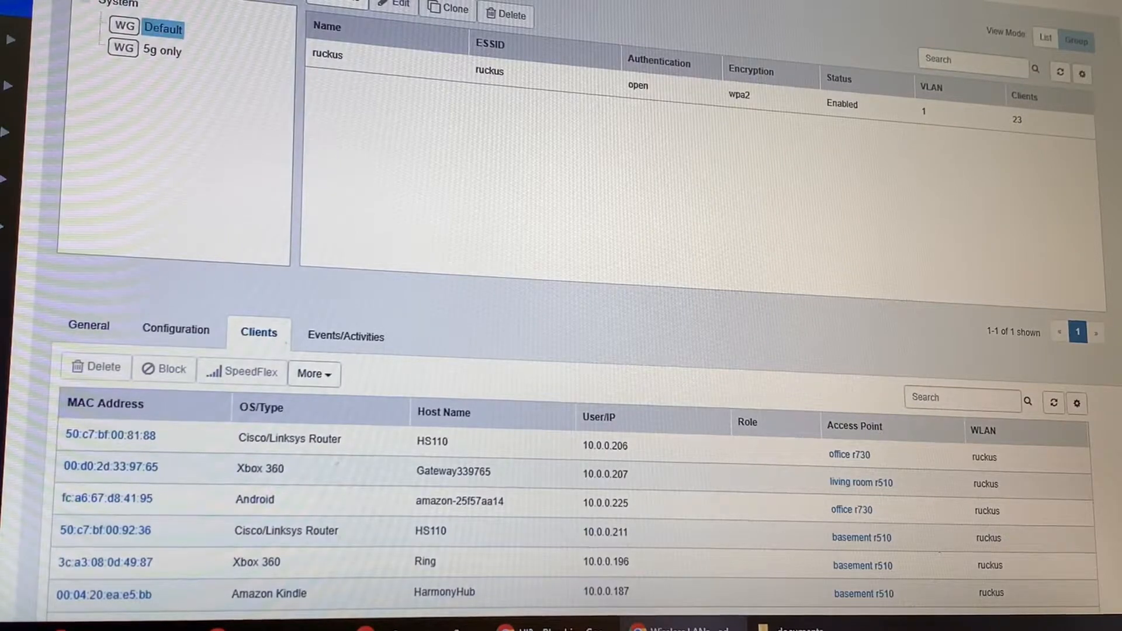
mouse_move(164, 28)
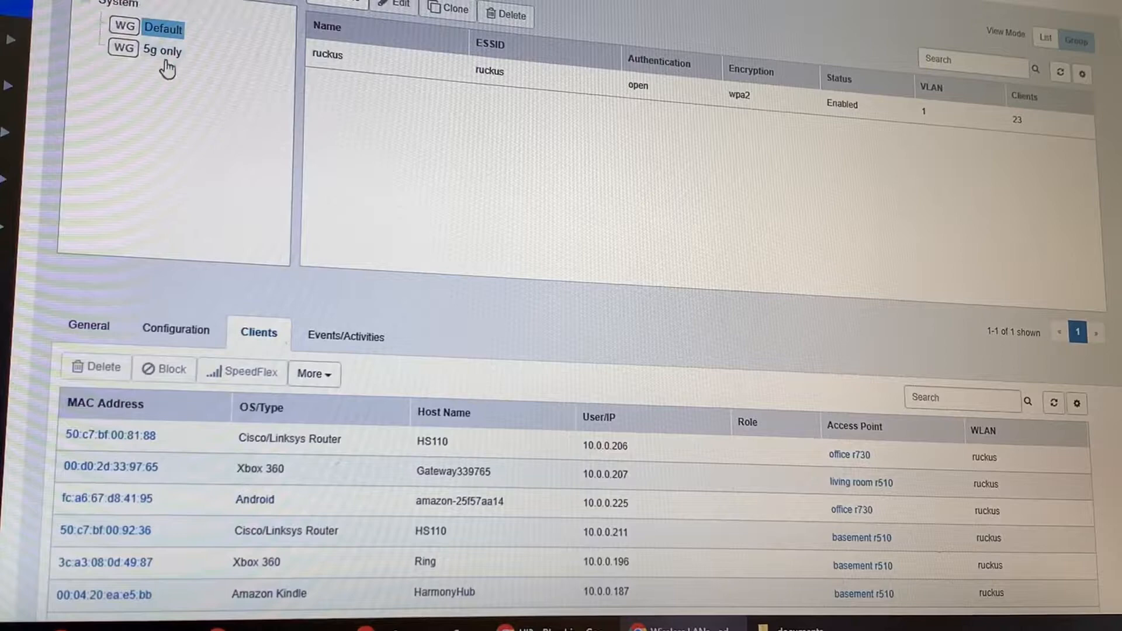
Step: View the '5g only' WLAN group holding the ruckus and ruckus5g WLANs
left_click(164, 50)
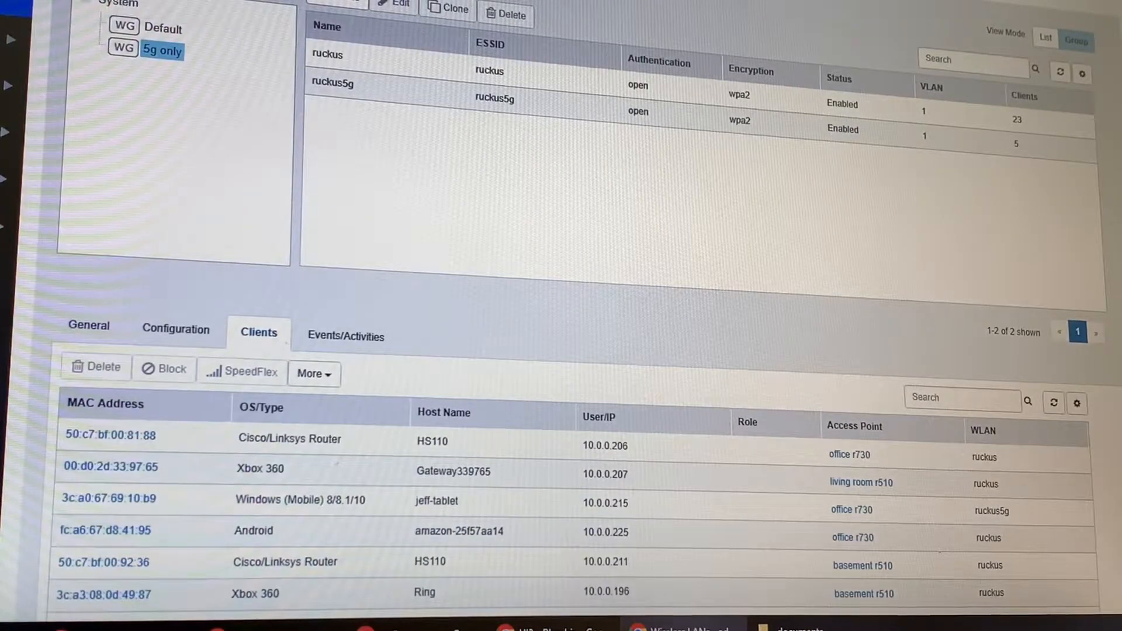
mouse_move(337, 68)
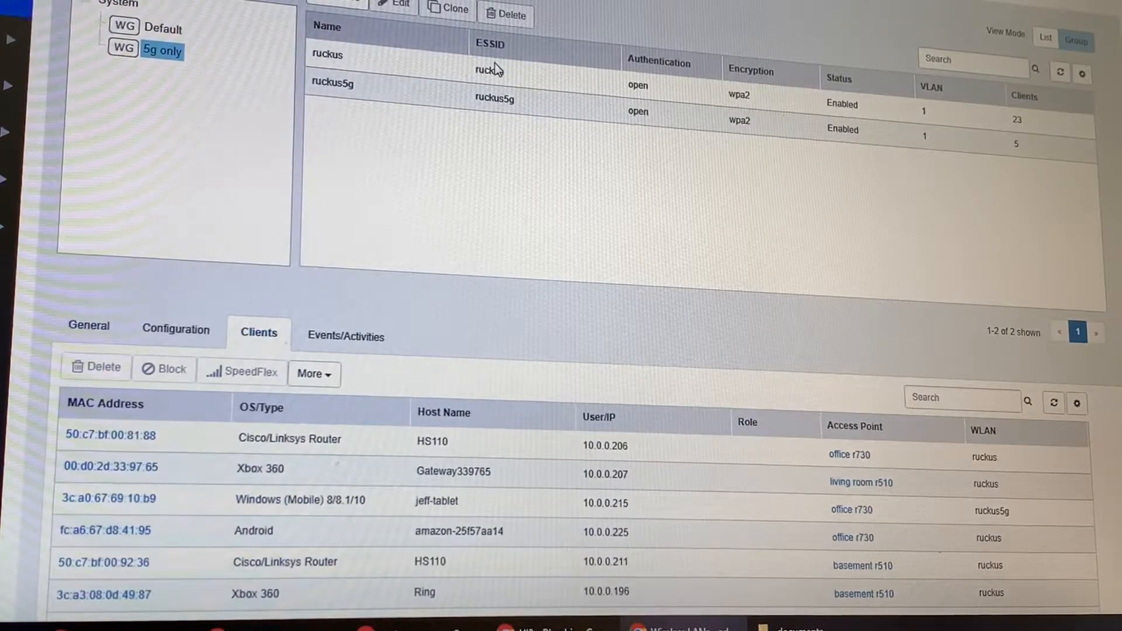
mouse_move(312, 85)
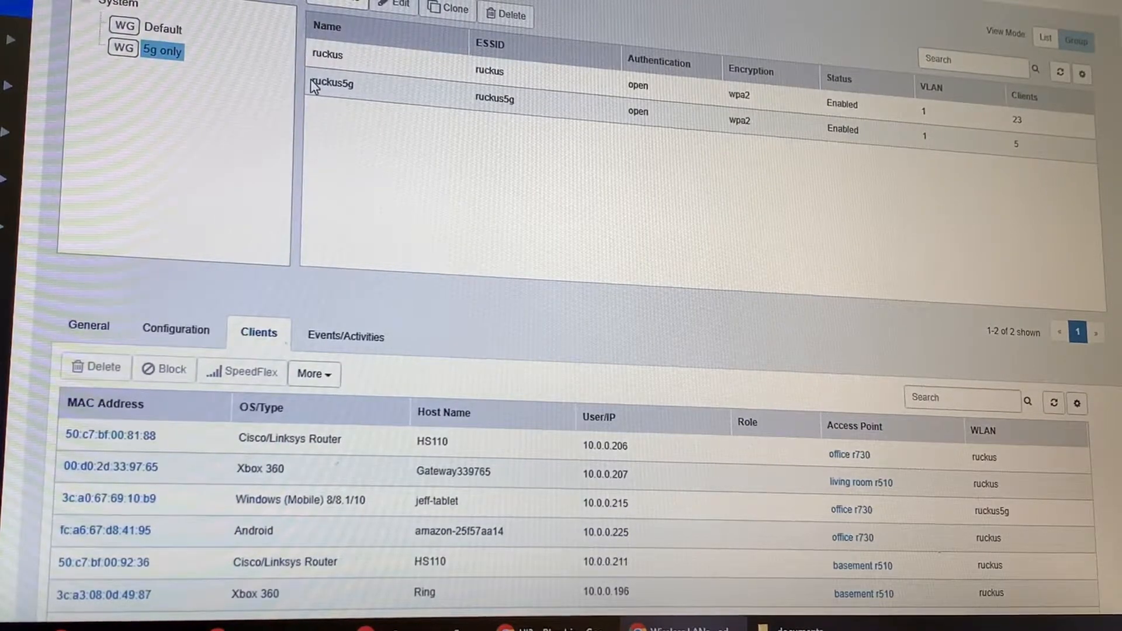
mouse_move(372, 91)
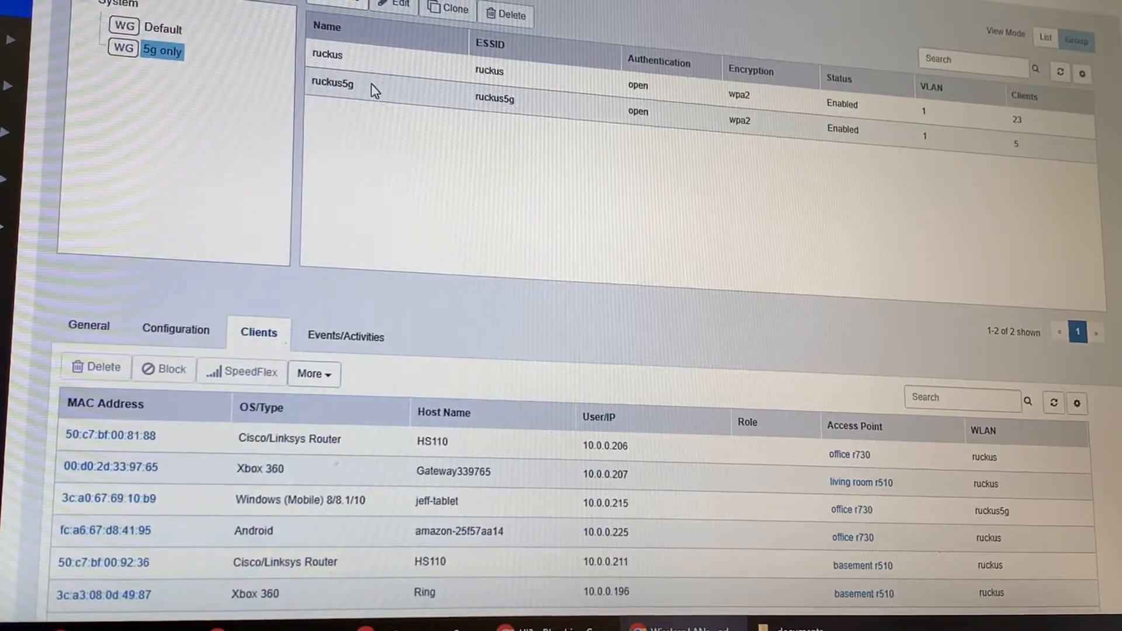
left_click(164, 28)
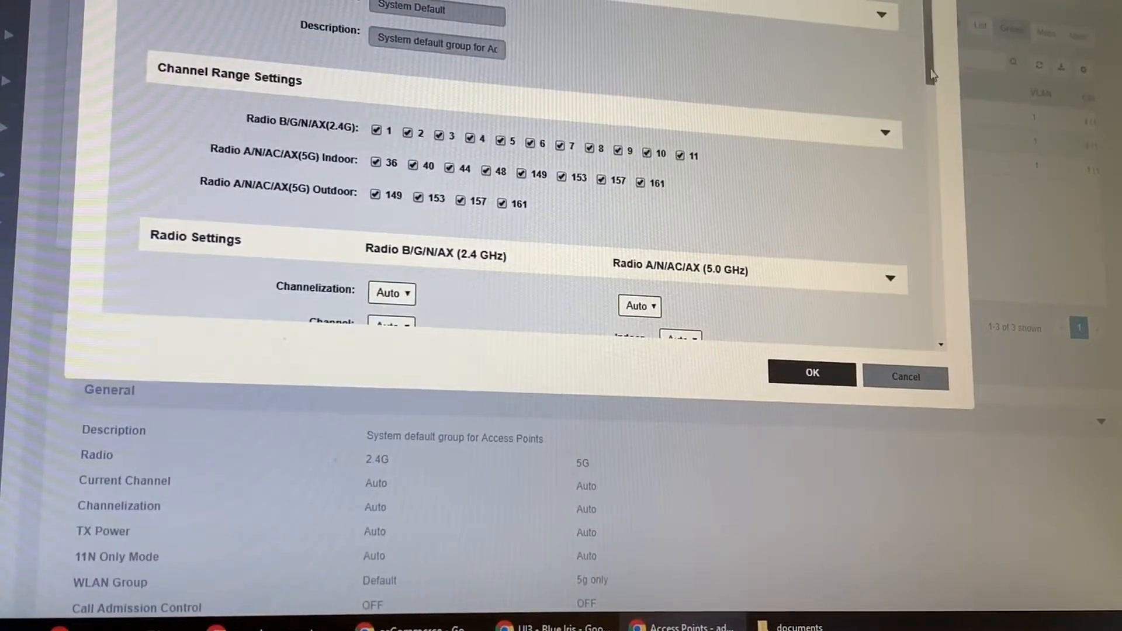
Step: Assign the '5g only' WLAN group to the AP group's 5 GHz radio and save, keeping 2.4 GHz on Default
scroll("down", 3)
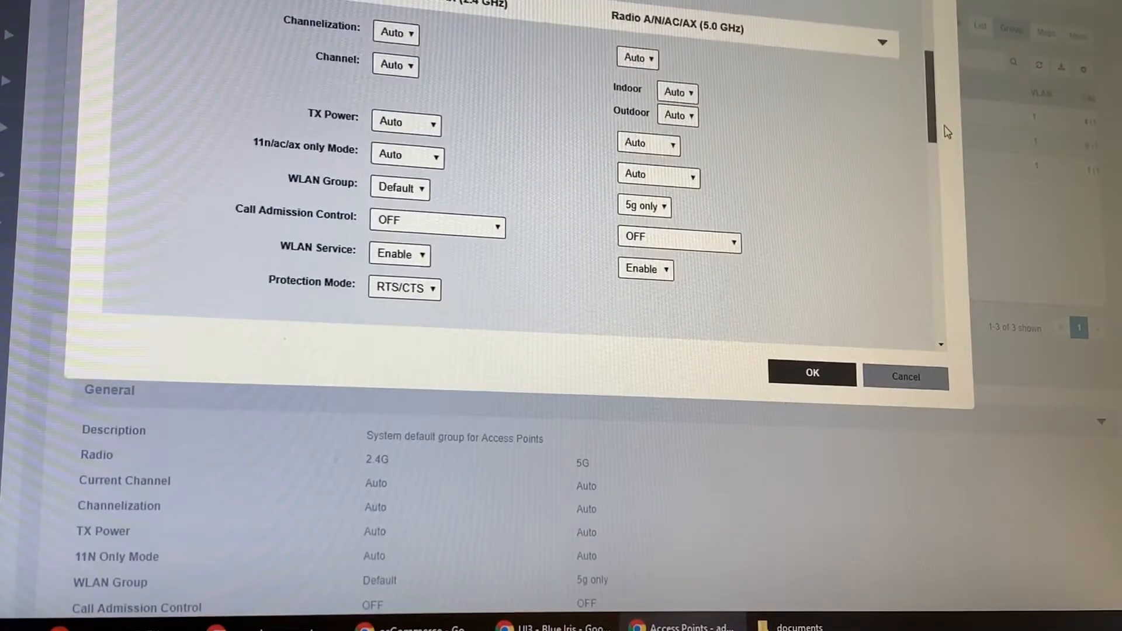
scroll("down", 3)
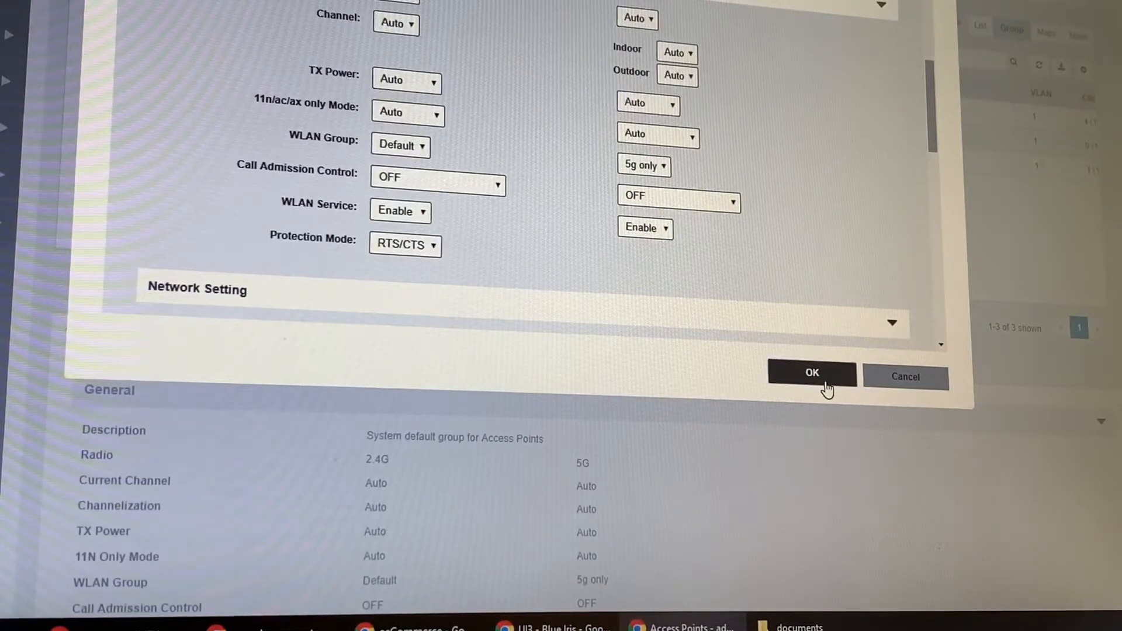
left_click(811, 373)
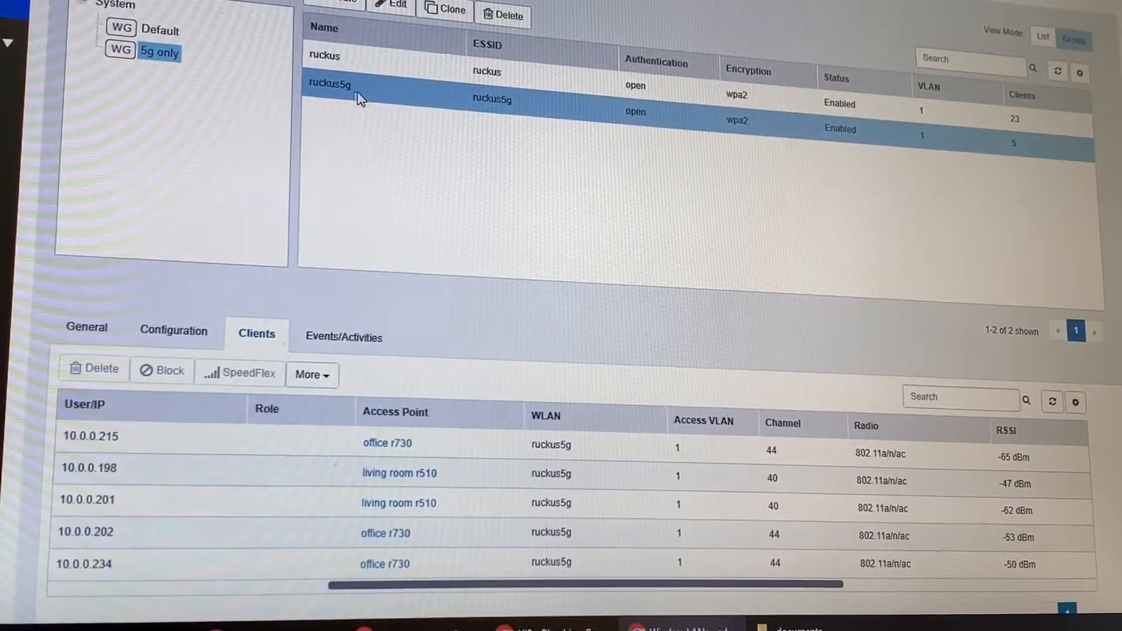
mouse_move(392, 95)
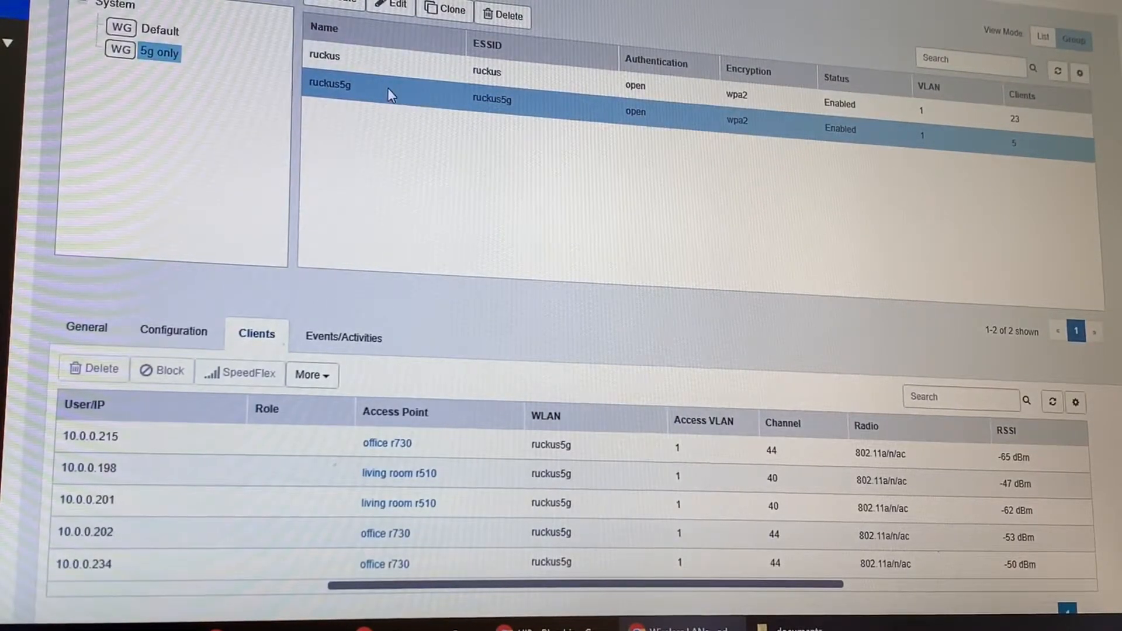
mouse_move(832, 588)
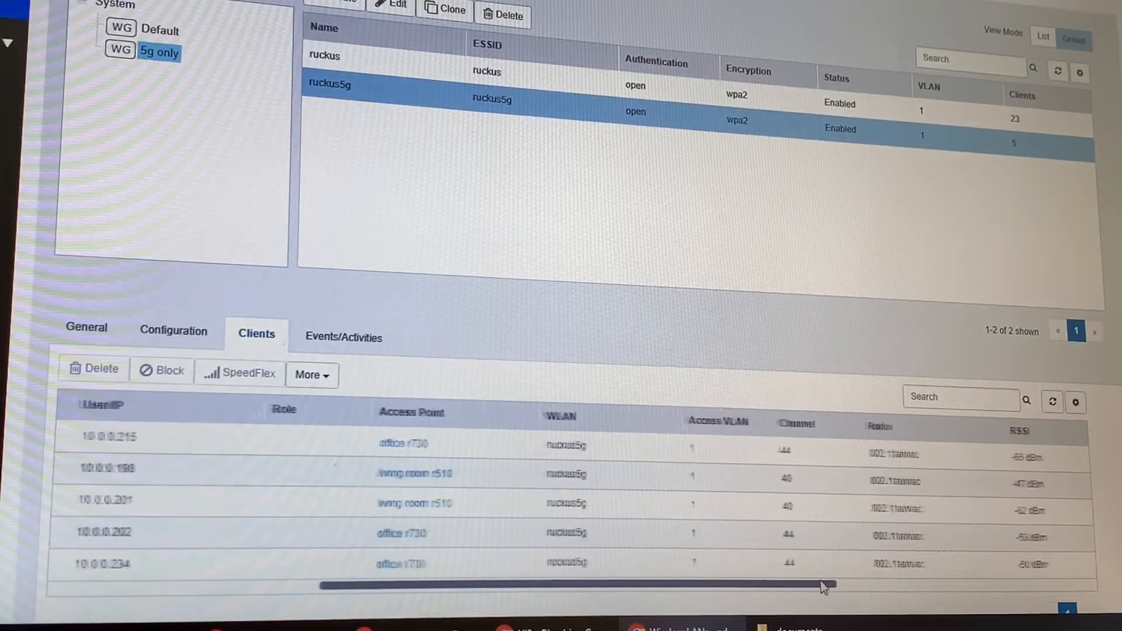
Step: Scroll the ruckus5g client table to confirm all clients sit on channels 40 and 44 over 802.11a/n/ac
scroll("left", 3)
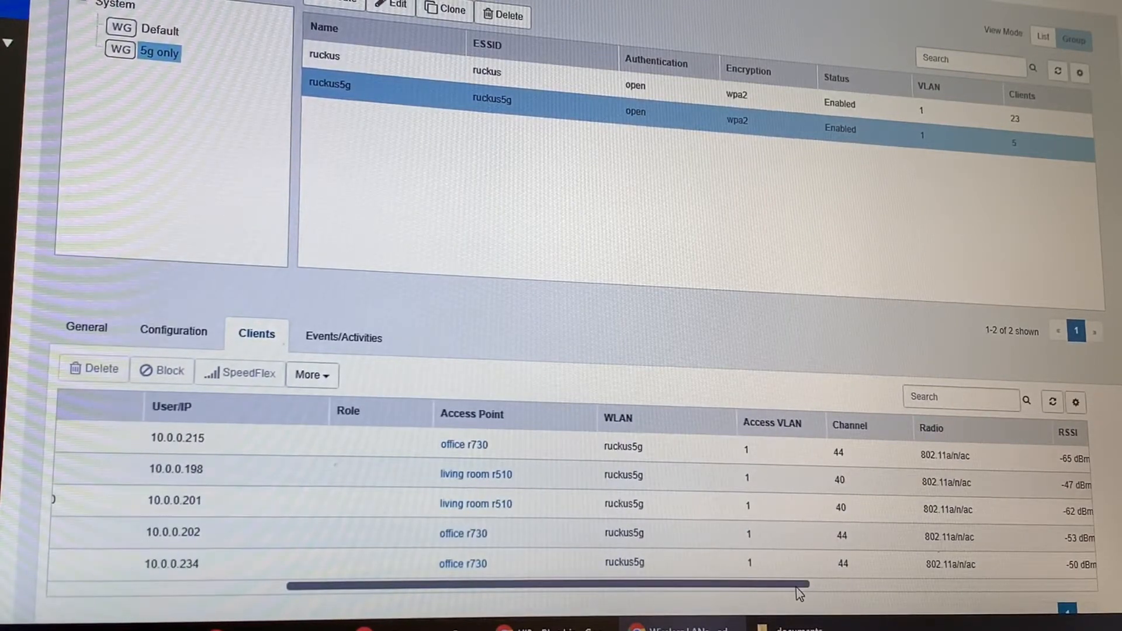